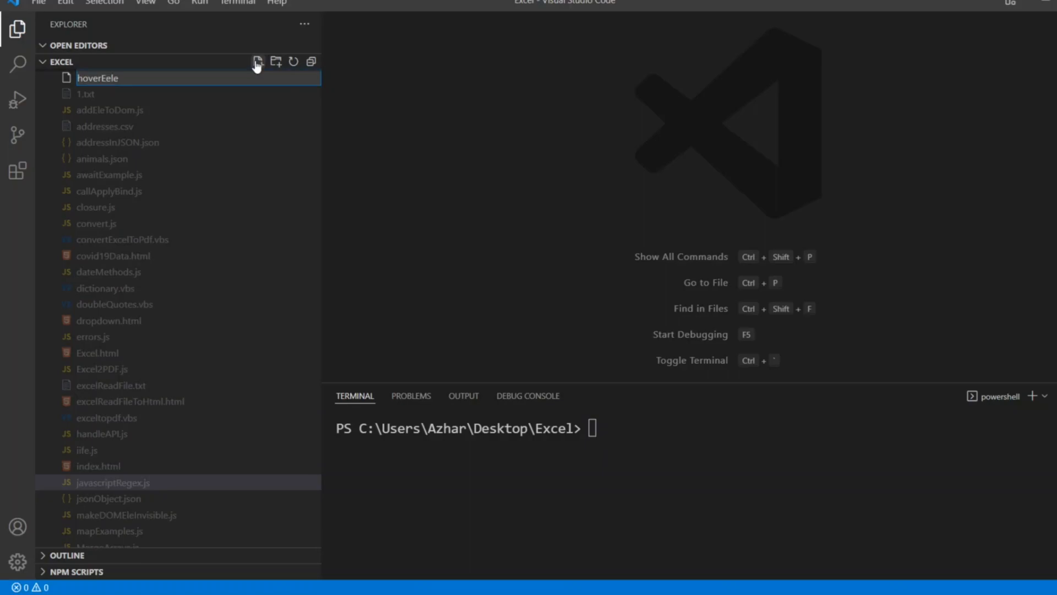
Step: Create the new file hoverEle.html in the Excel folder and open it
text(.h)
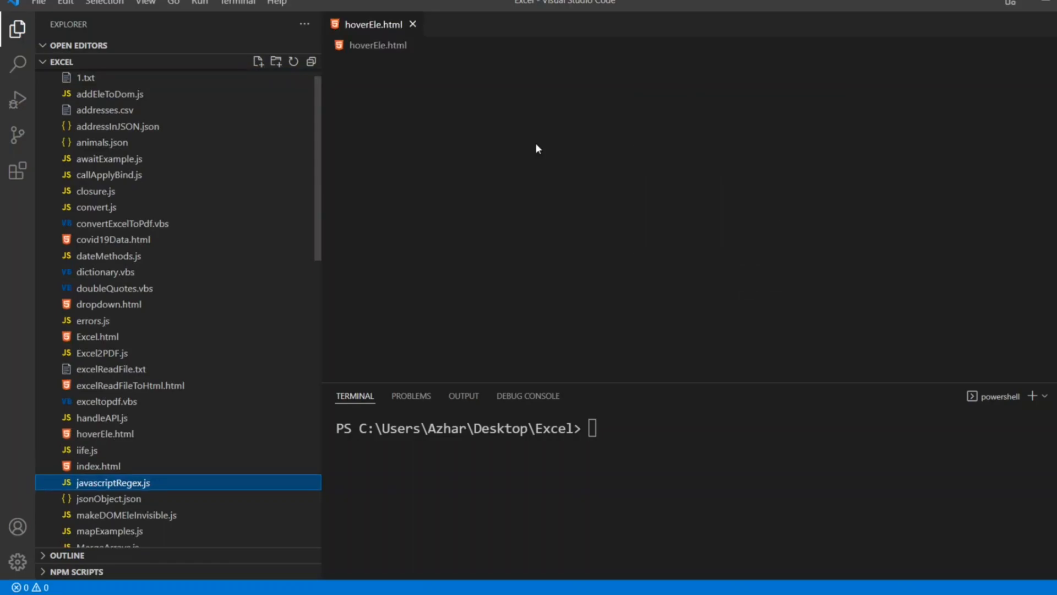
Step: Add the html element with a head section inside the empty file
click(105, 433)
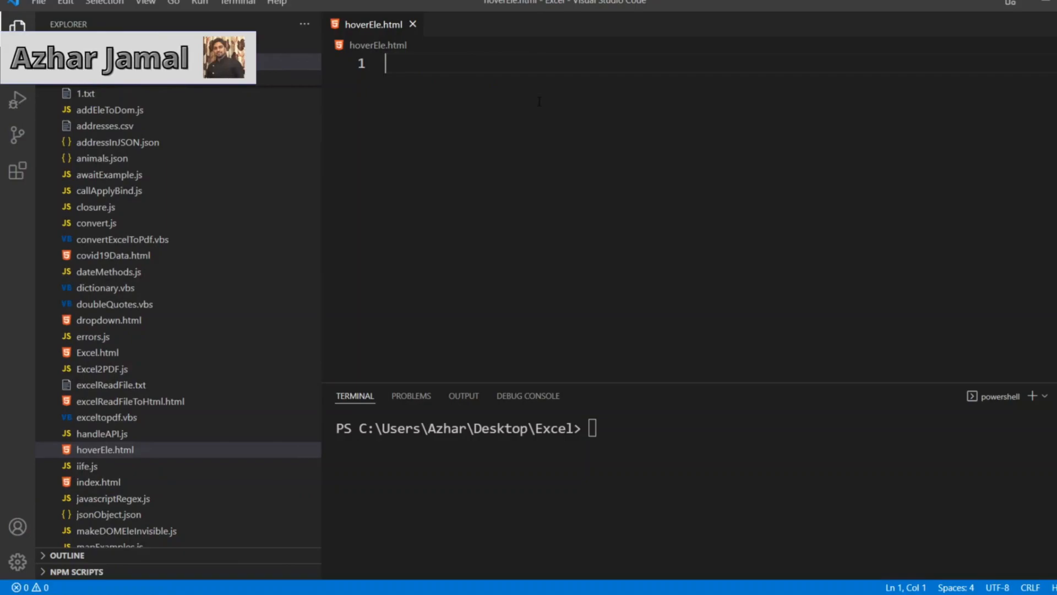
text(<html>)
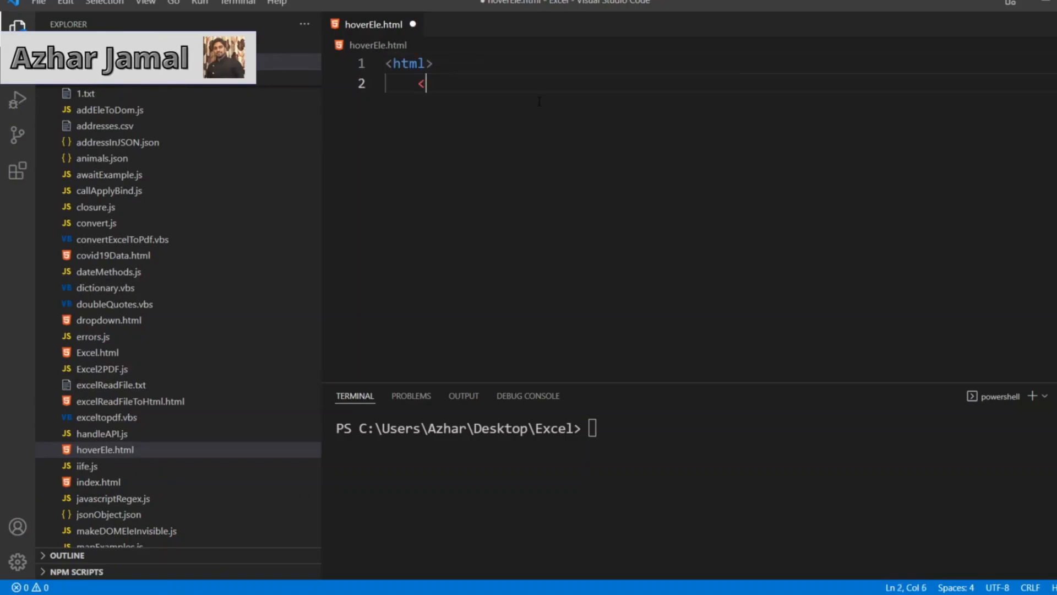
text(/html)
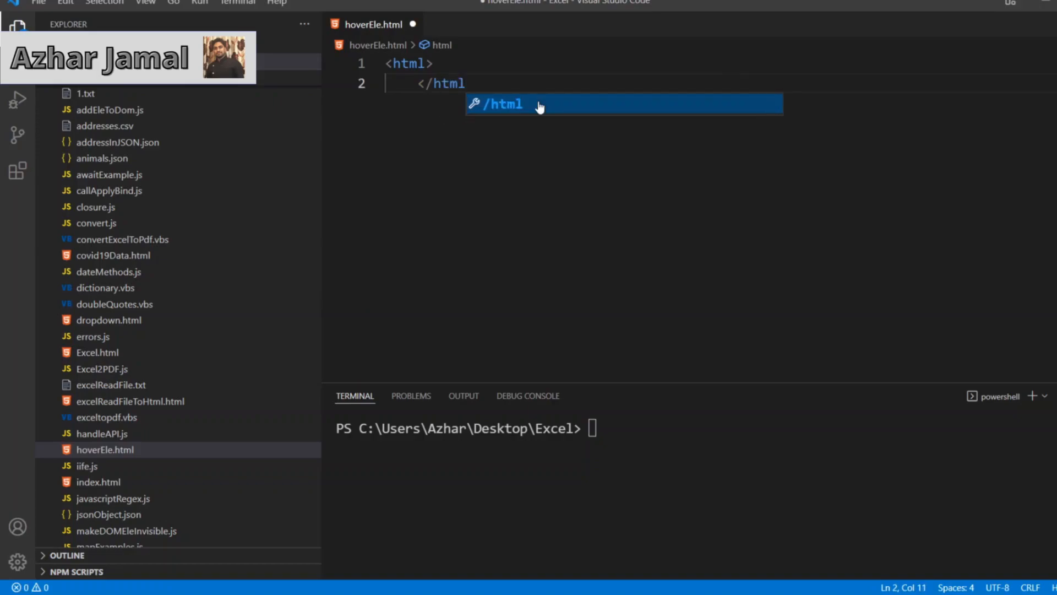
key(Enter)
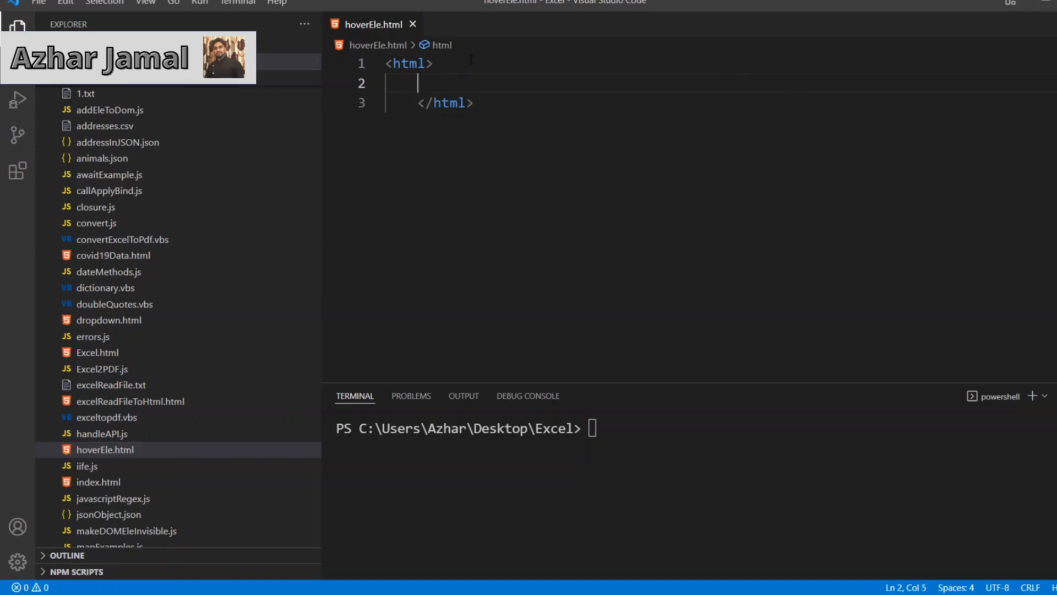
text(<)
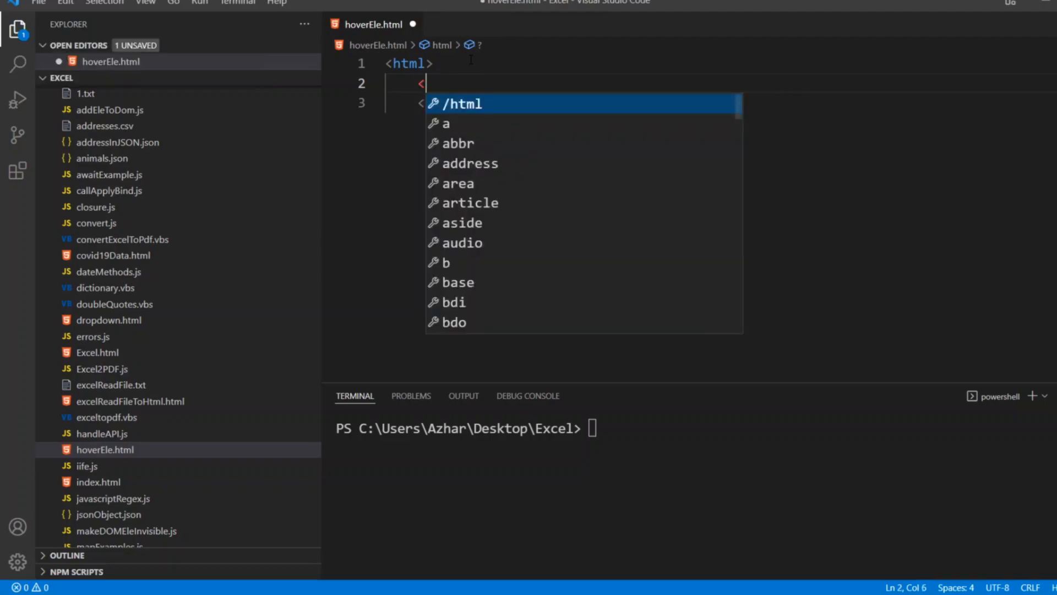
text(head>)
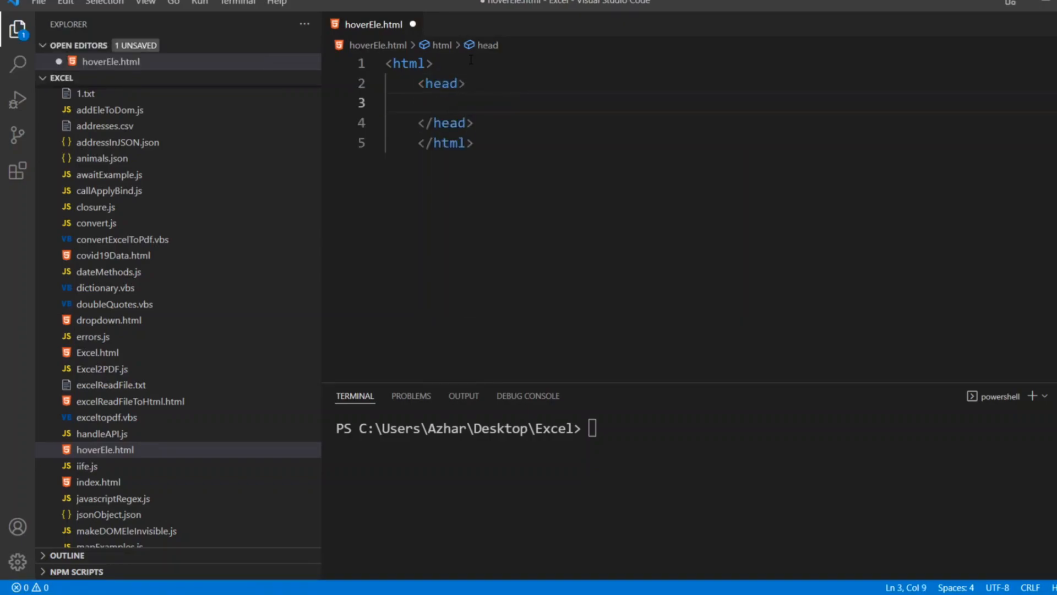
Step: Give the head the title 'Hover Element' and save the file
text(<)
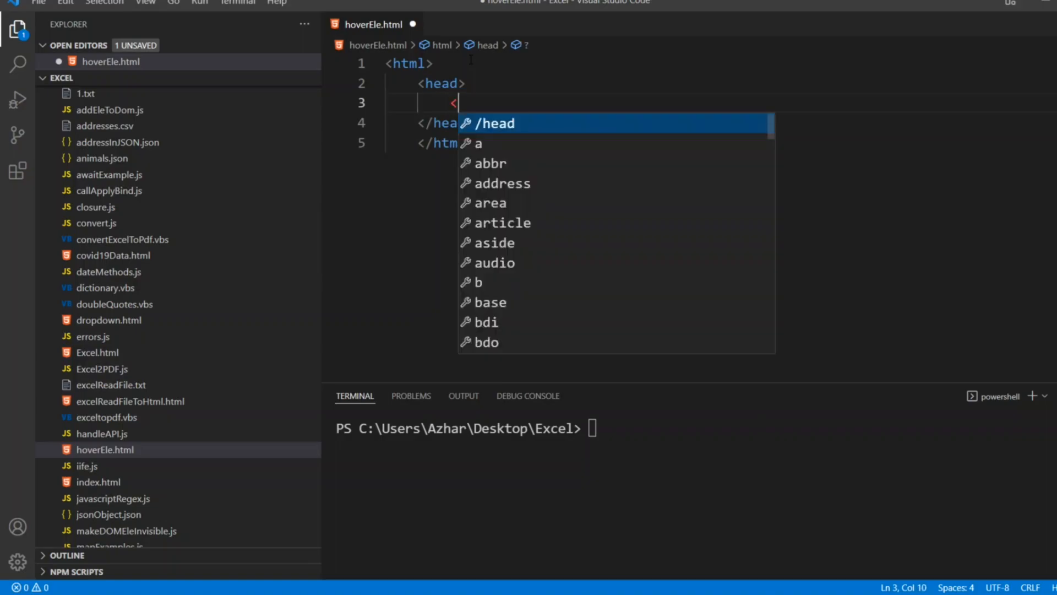
text(title>Hover E</title>)
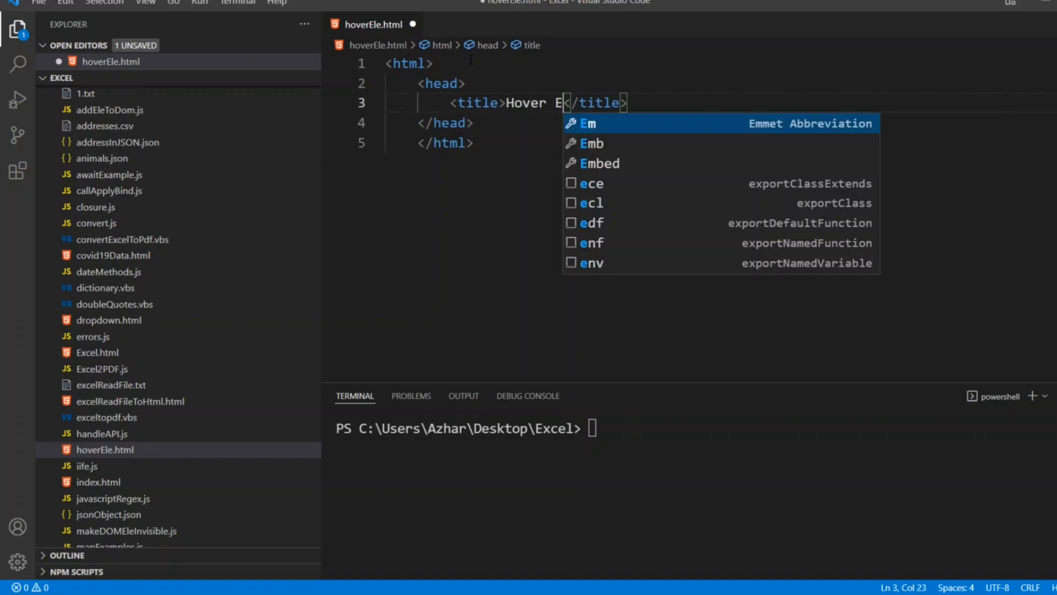
text(lement)
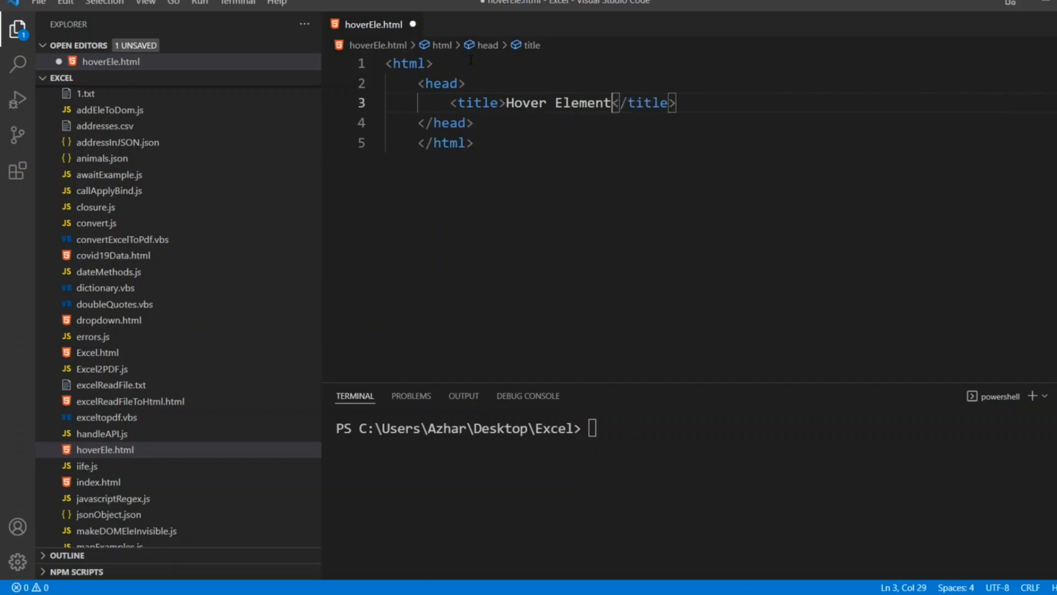
key(ctrl+s)
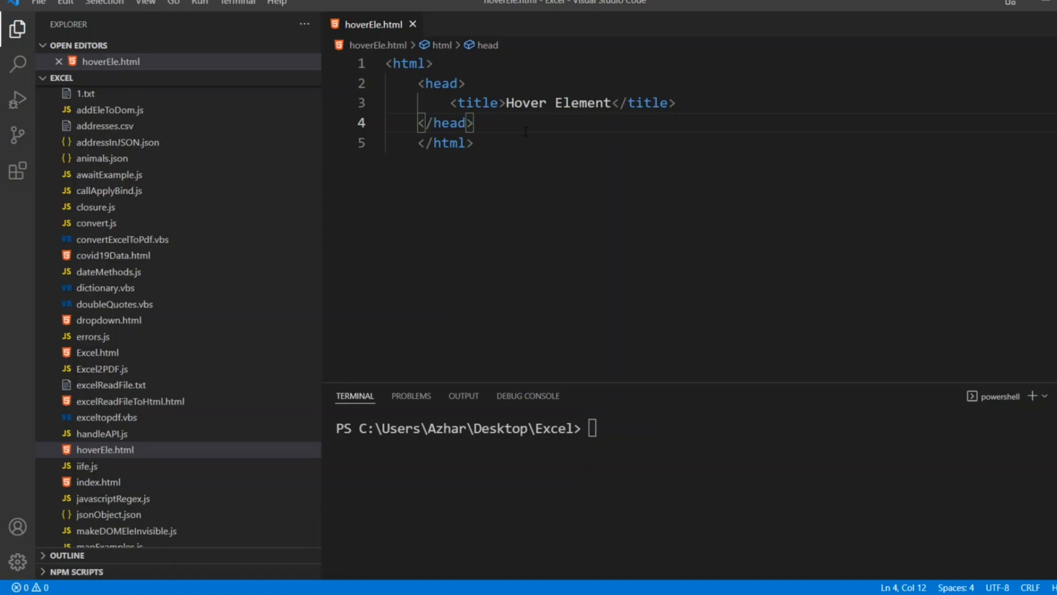
Step: Add a style block below the head and save the file
key(enter)
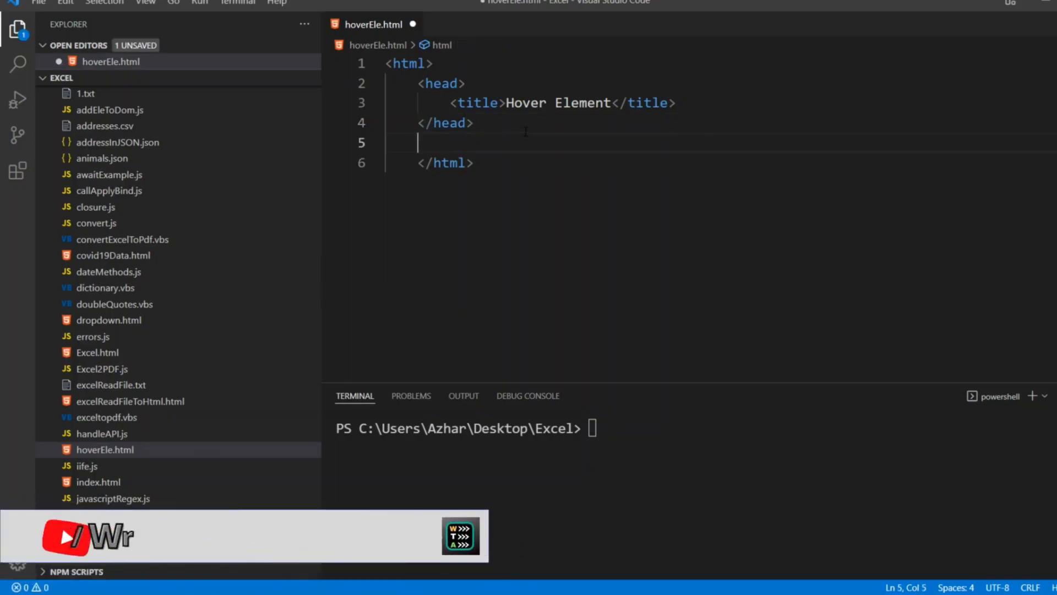
text(<)
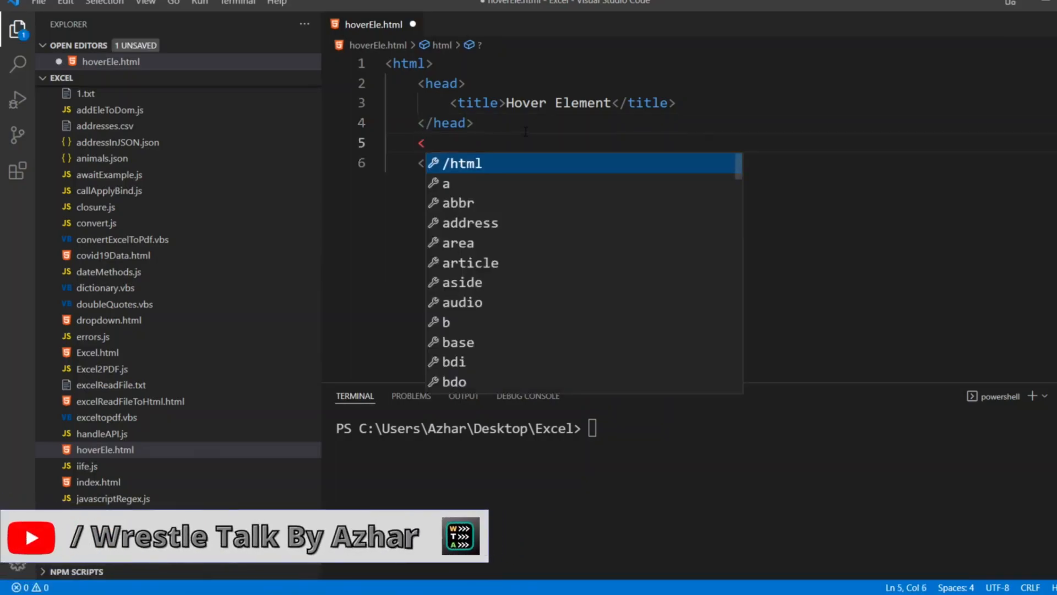
text(style)
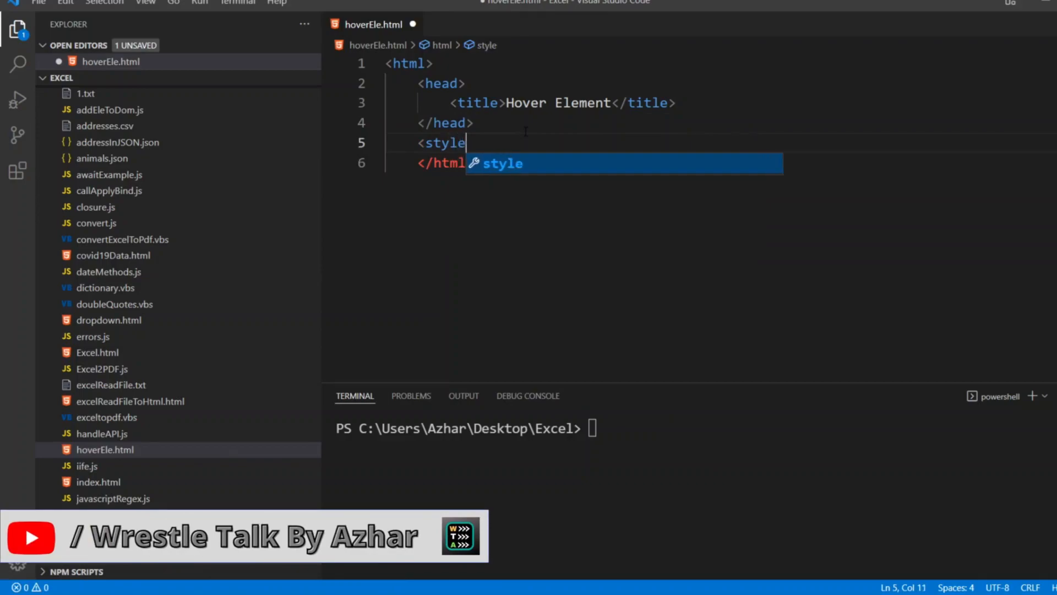
text(>)
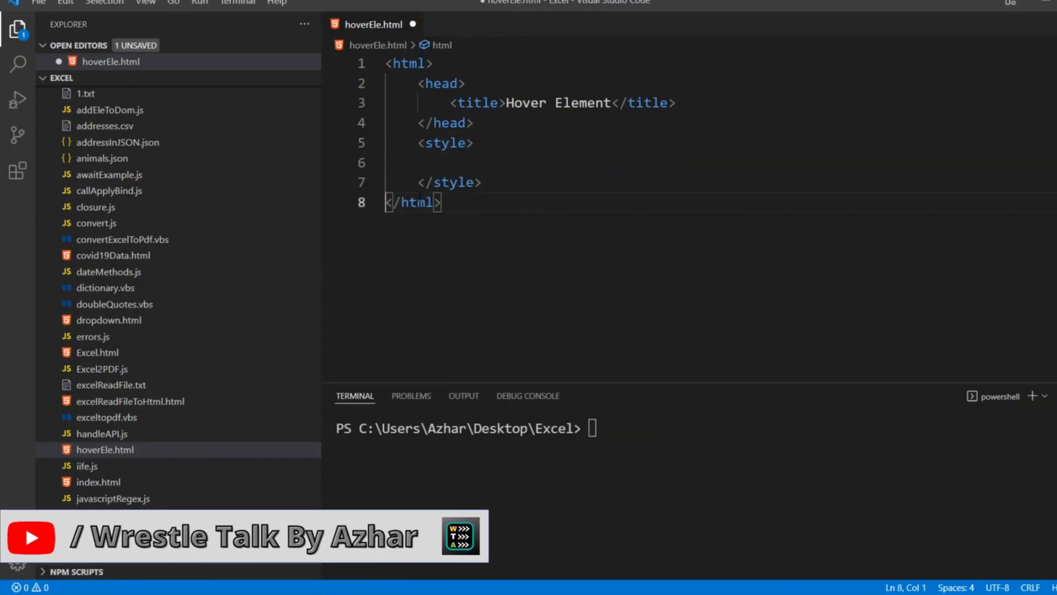
key(ctrl+s)
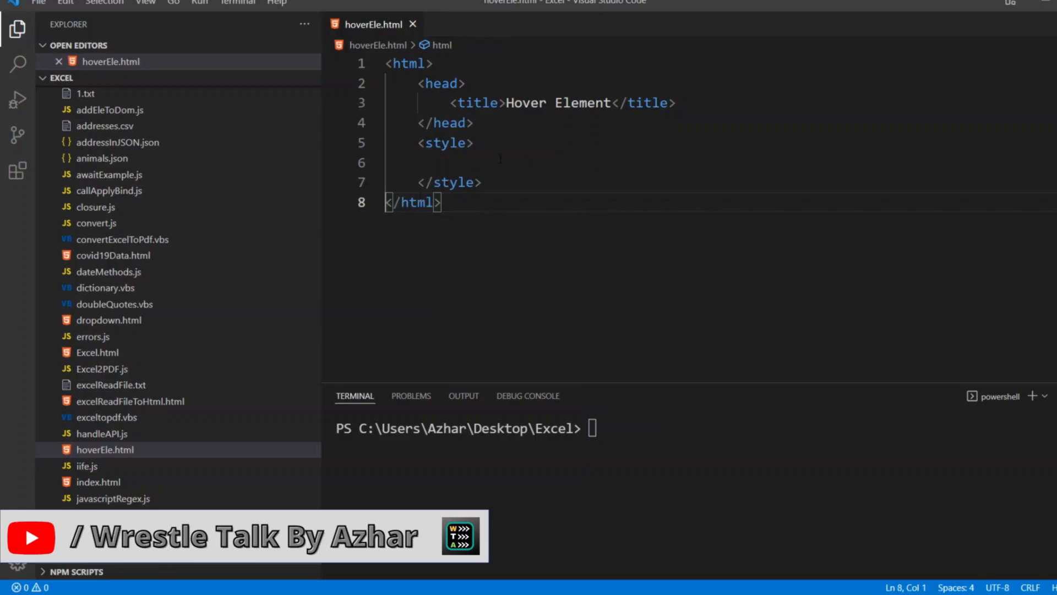
Step: Add an empty p rule and a paragraph reading 'Azhar Techno Coder'
text({)
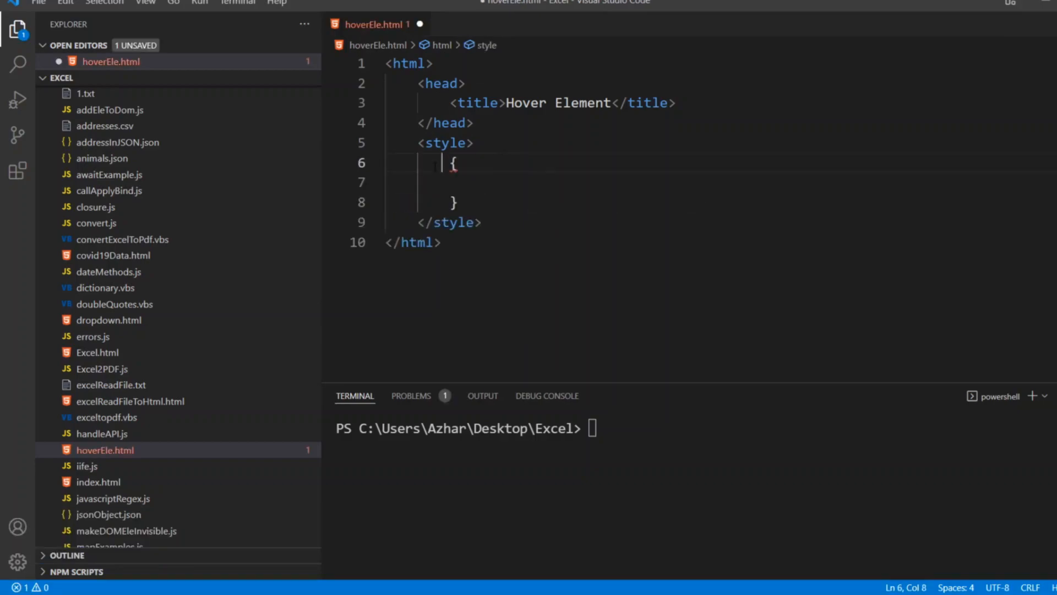
text(p)
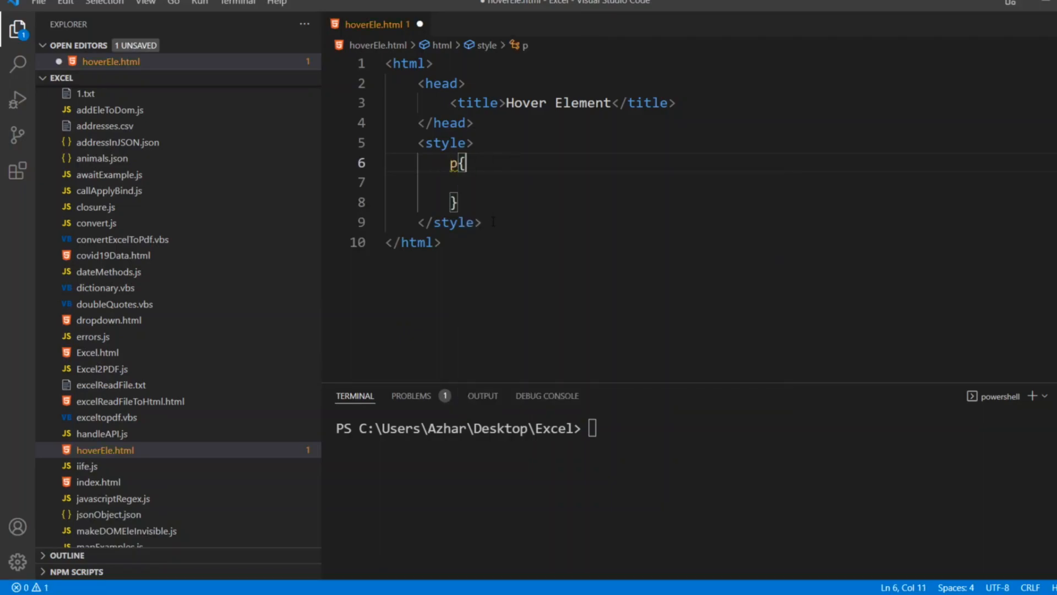
text(<p></p>)
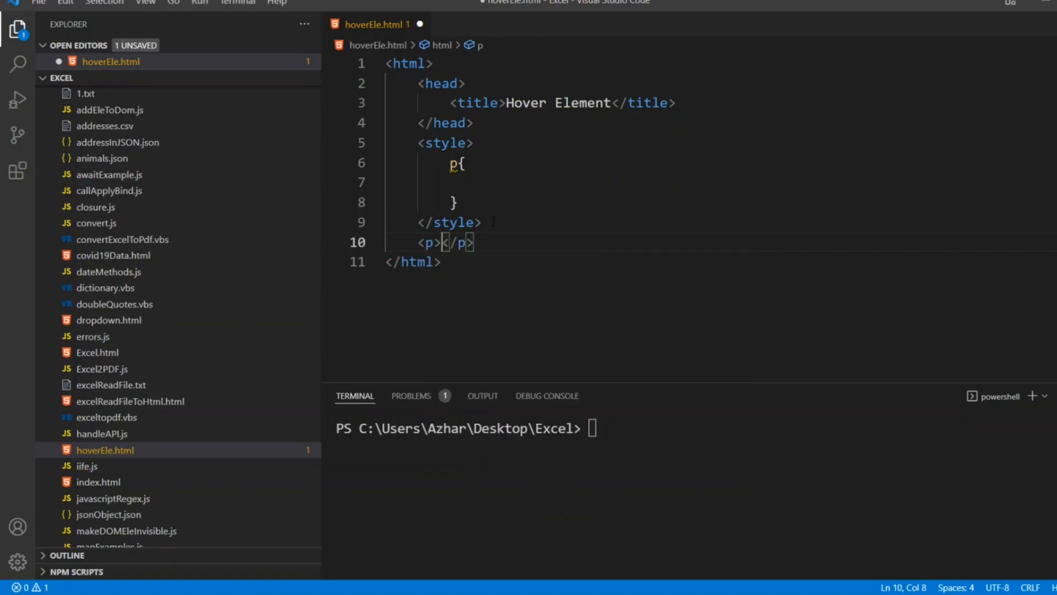
text(A)
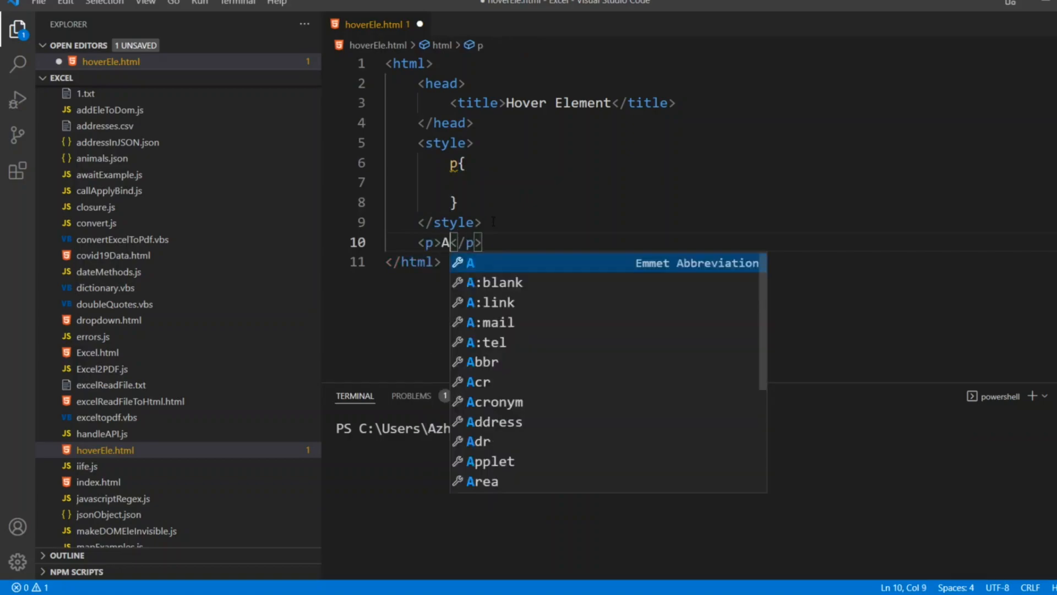
text(zhar Techno Coder)
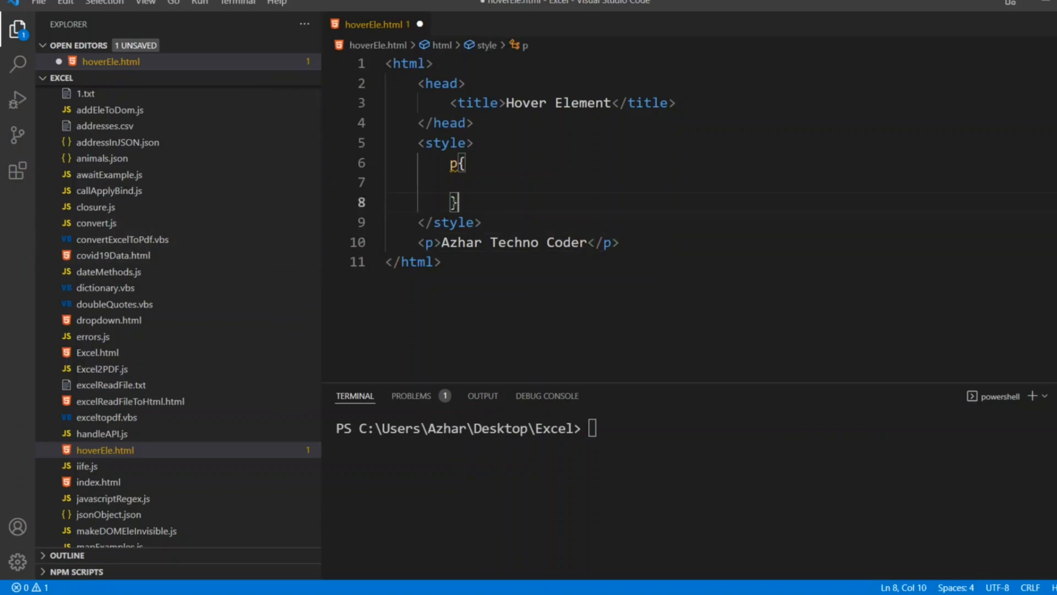
Step: Add a p:hover rule and set the p rule's color to black
text(p:)
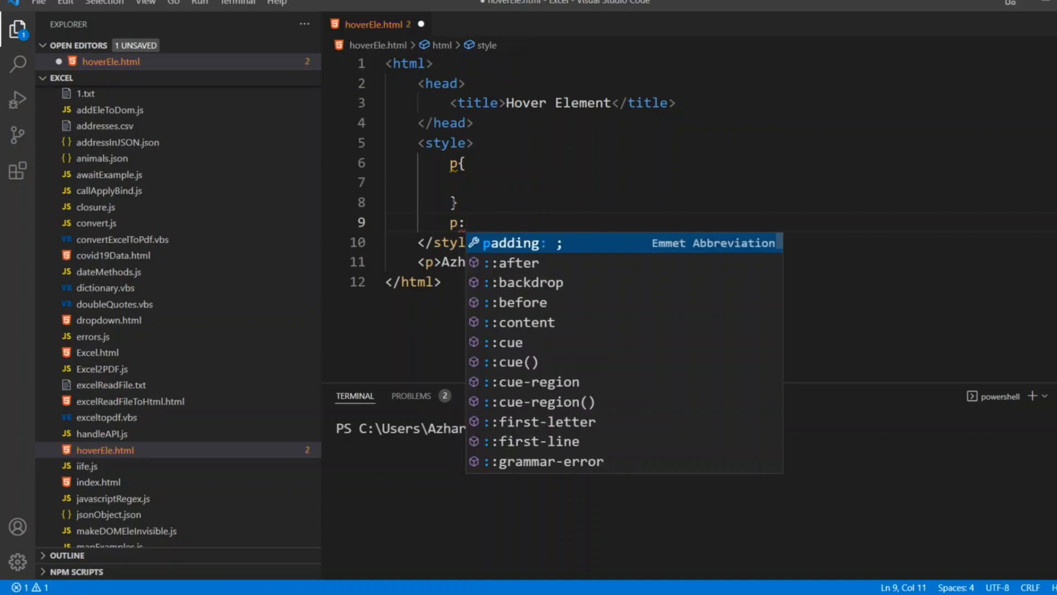
text(hover)
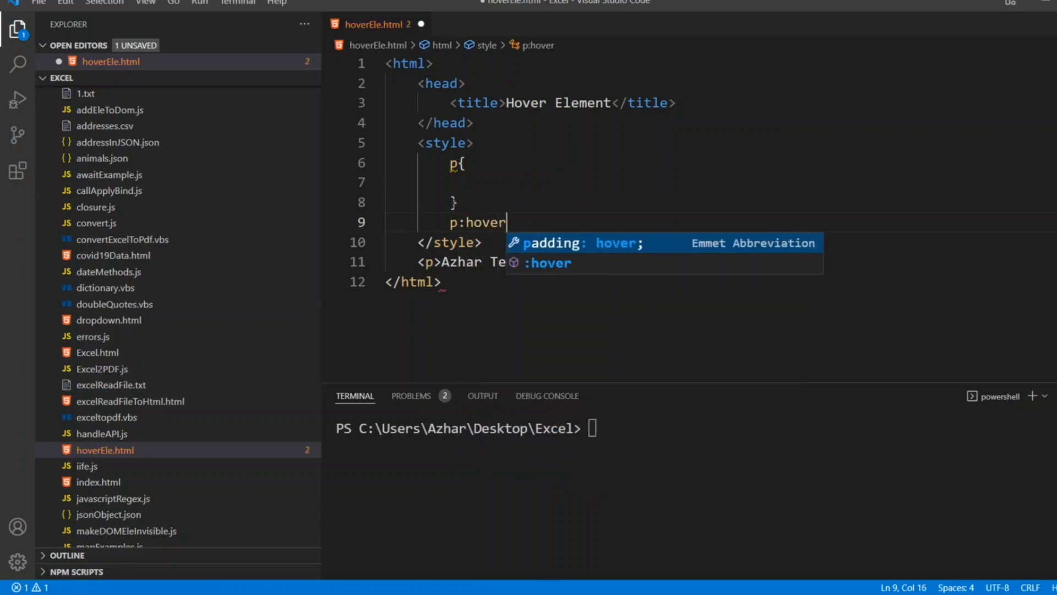
text({)
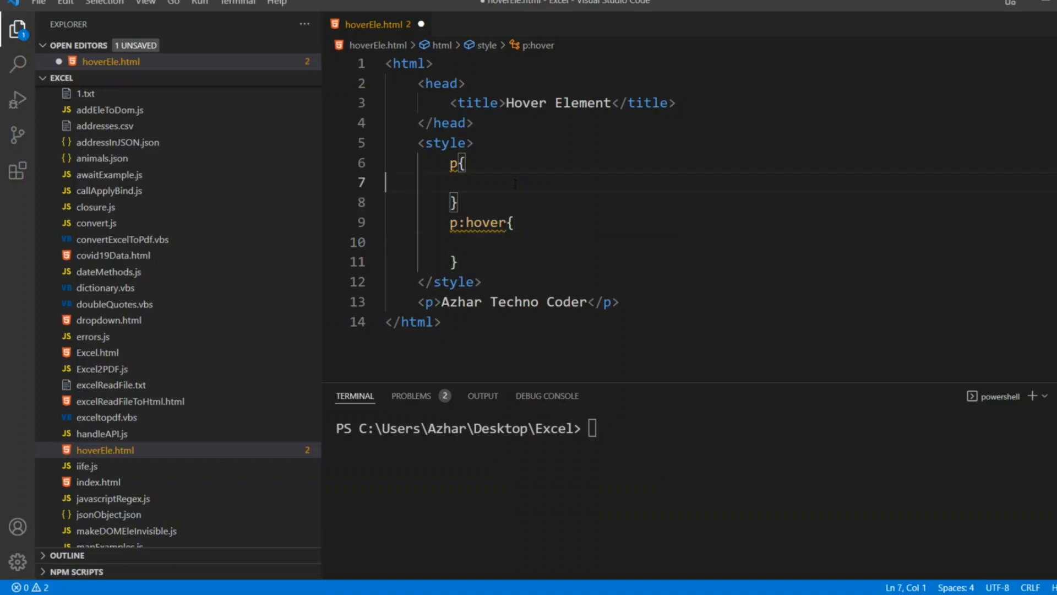
text(color: ;)
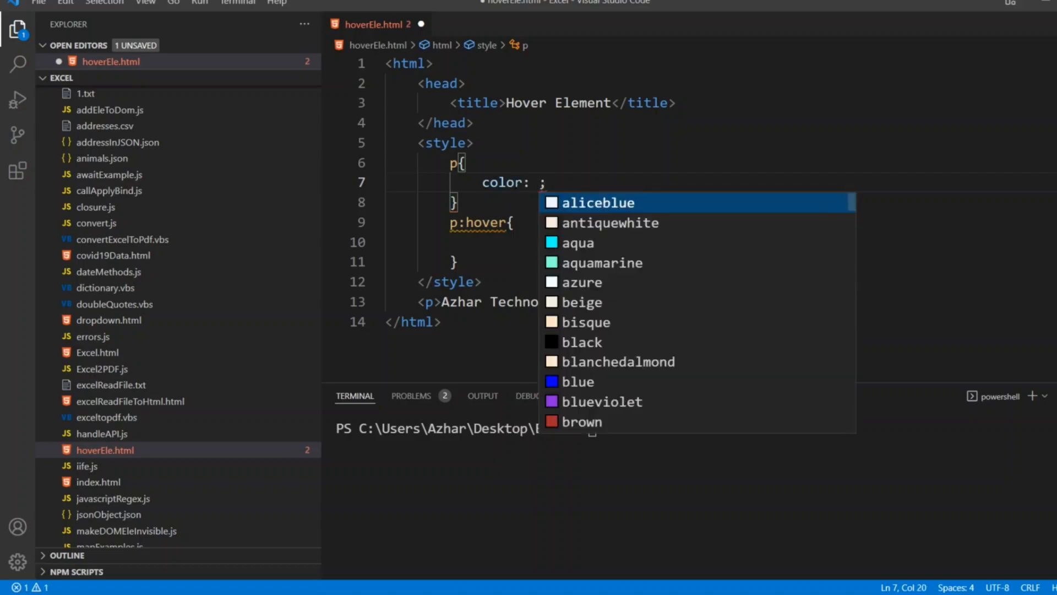
text(b)
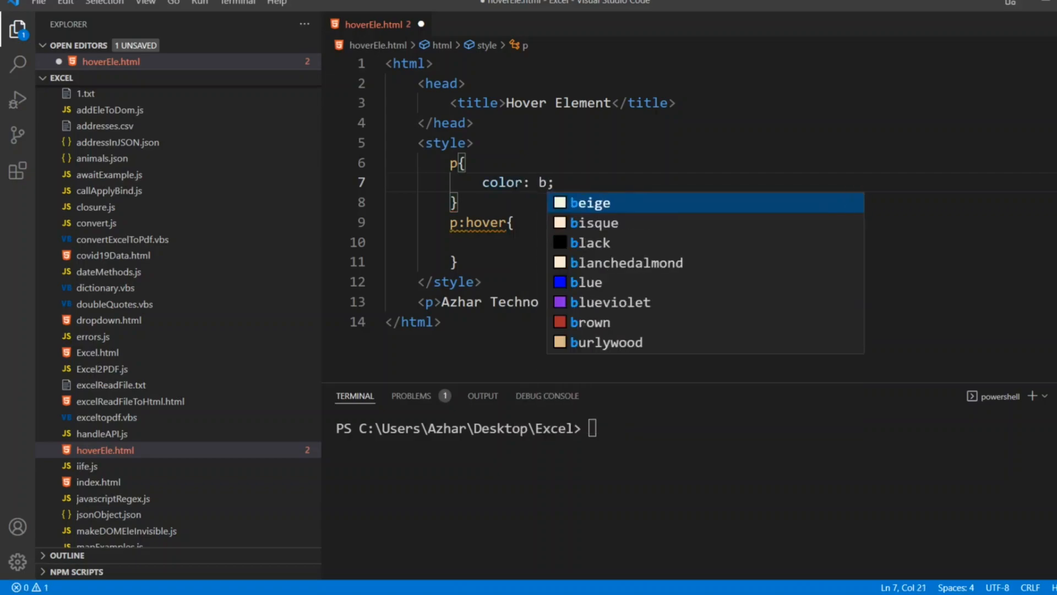
text(lack)
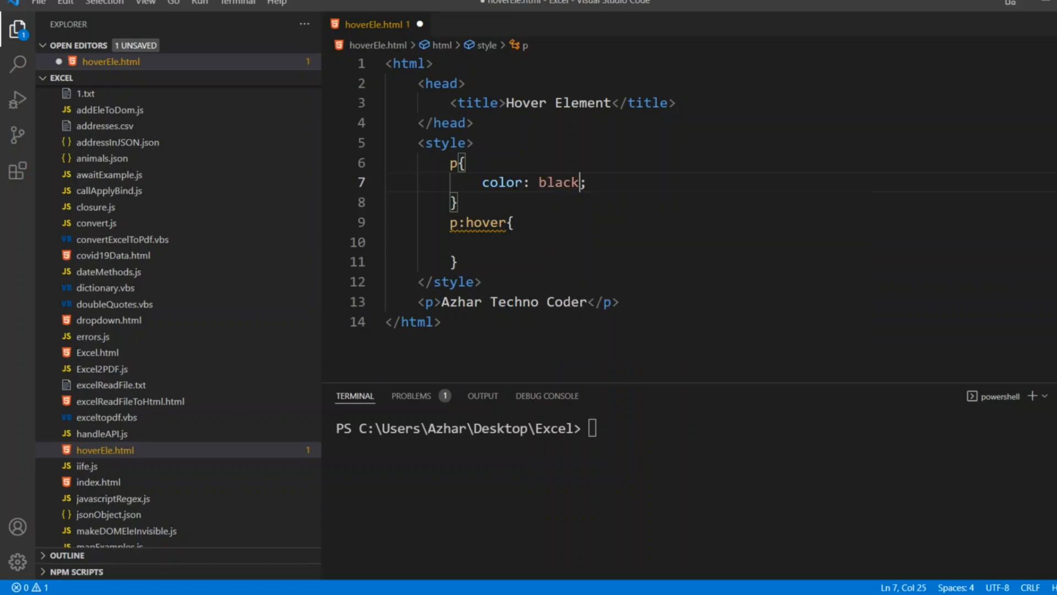
Step: Set the p:hover rule's color to blue
click(489, 243)
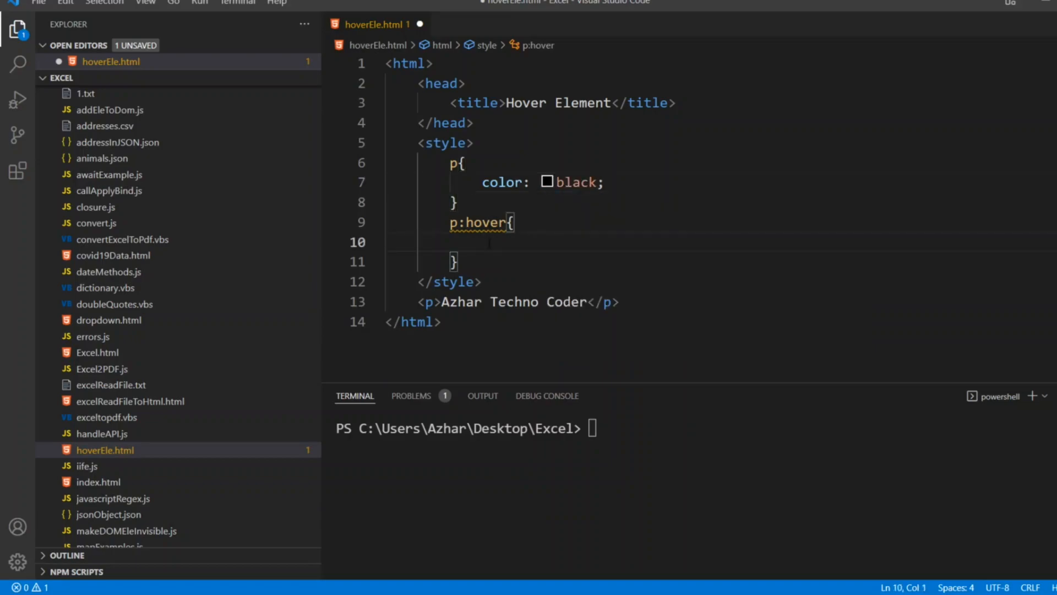
text(co)
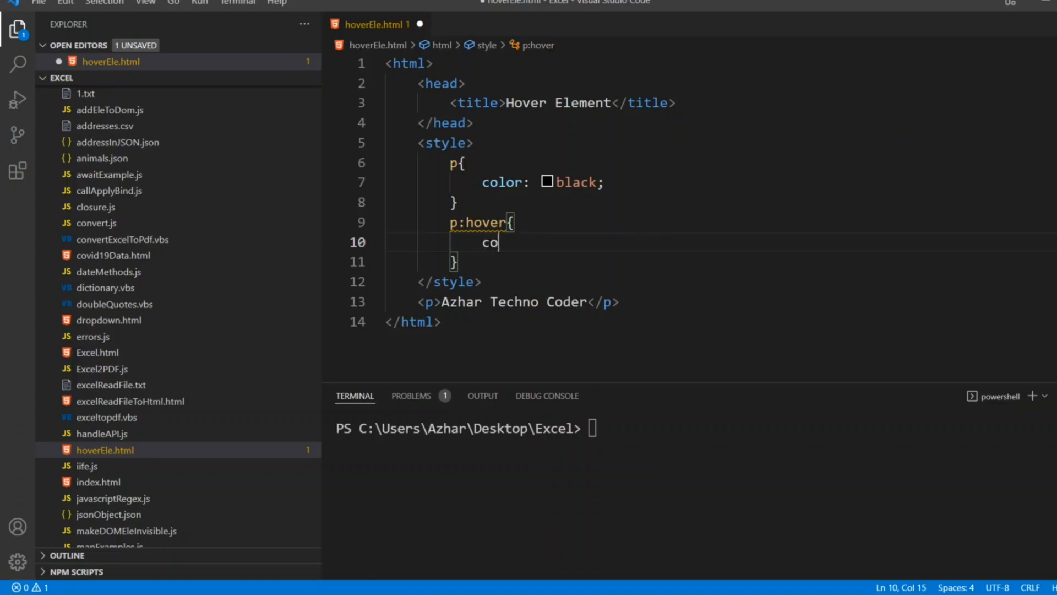
text(lor: ;)
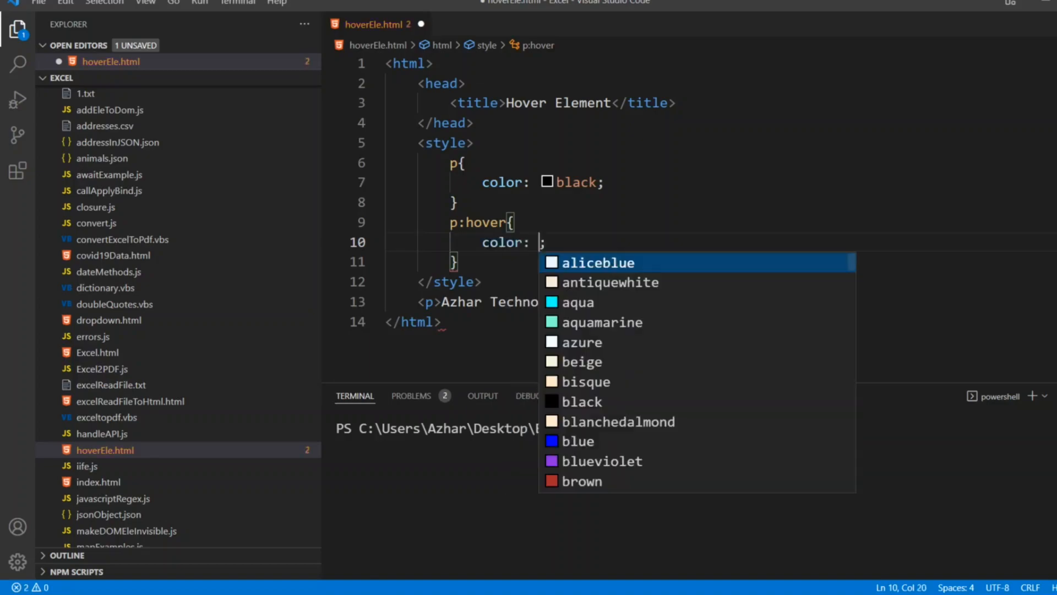
text(blue)
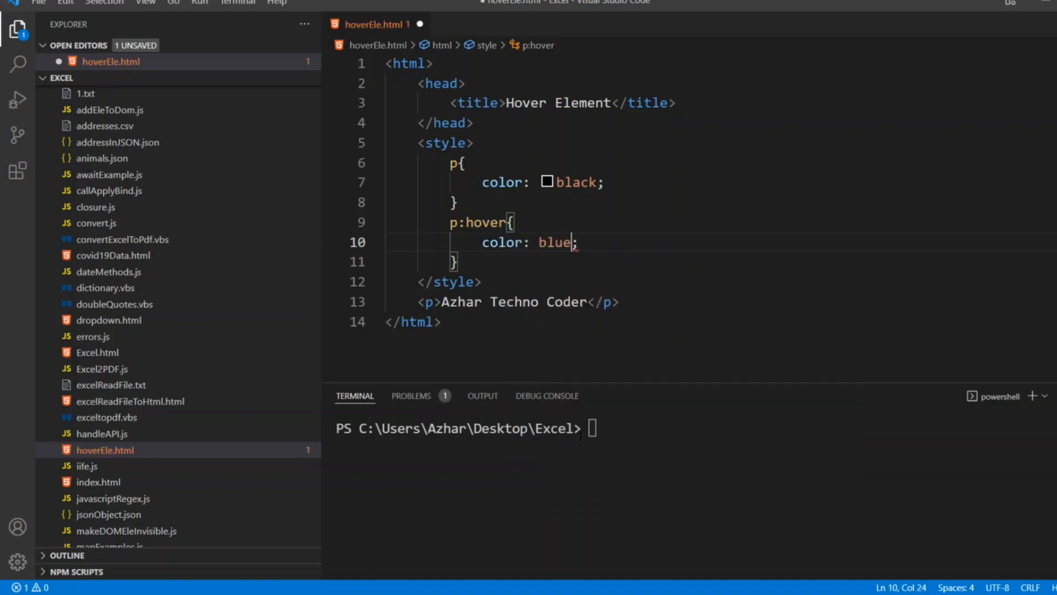
key(ctrl+s)
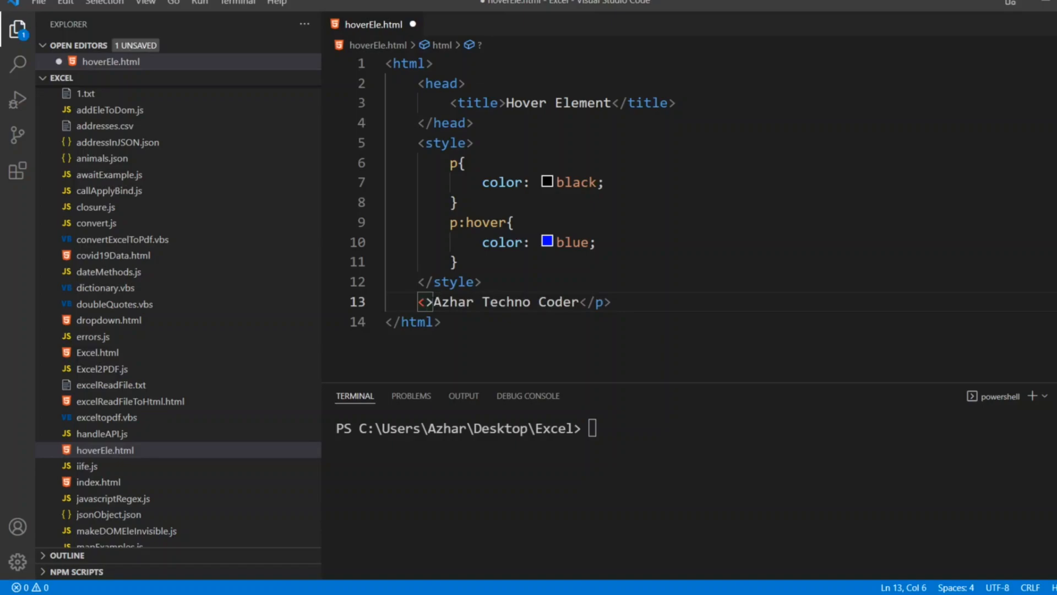
Step: Change the p tag to h1 and retarget the rules as h1 (black) and h1:hover (blue)
text(h1)
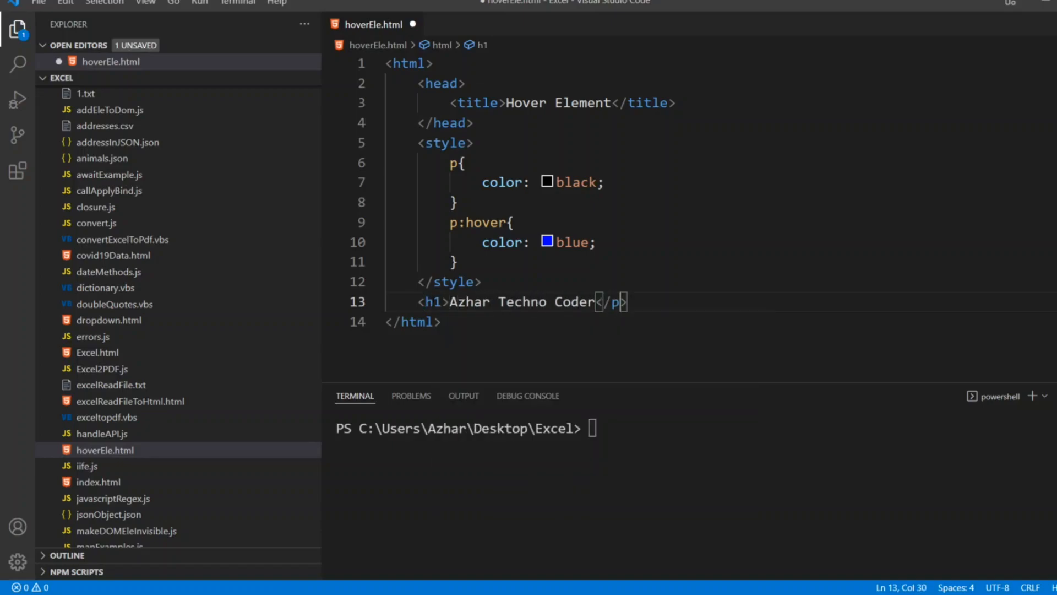
text(1)
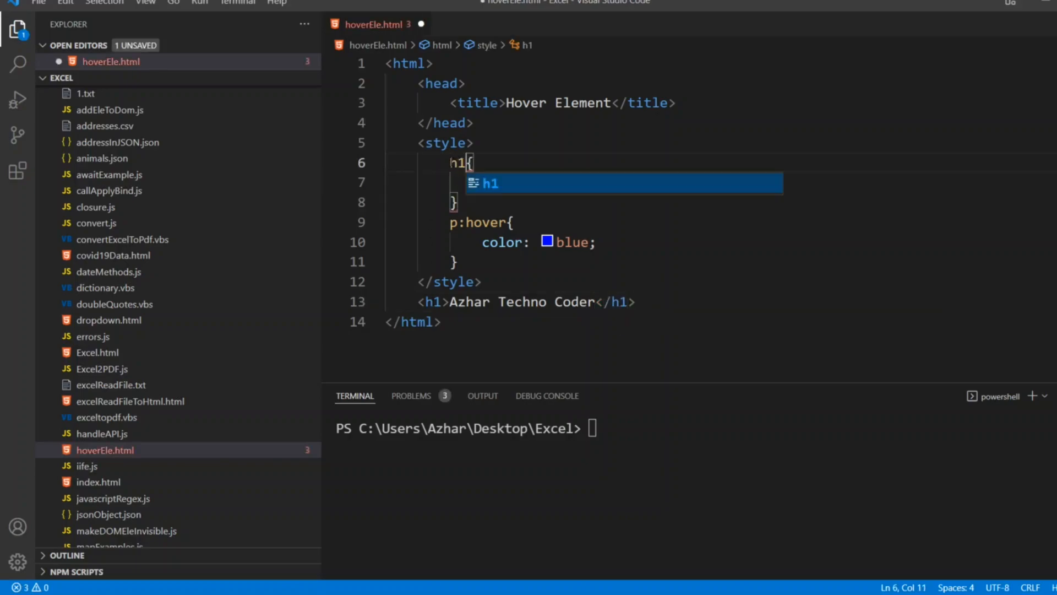
text(color: black;)
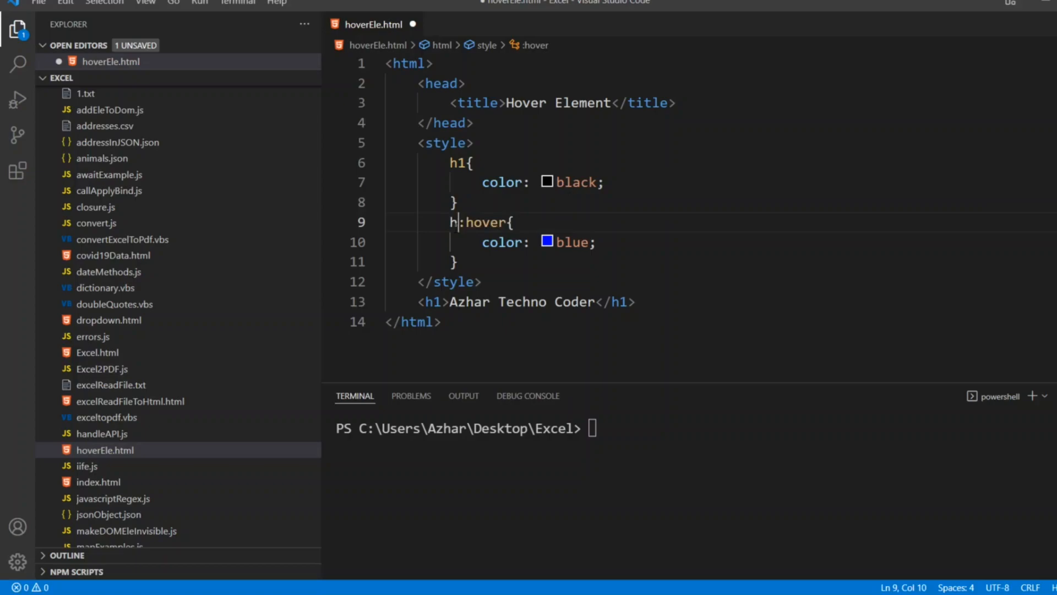
text(1)
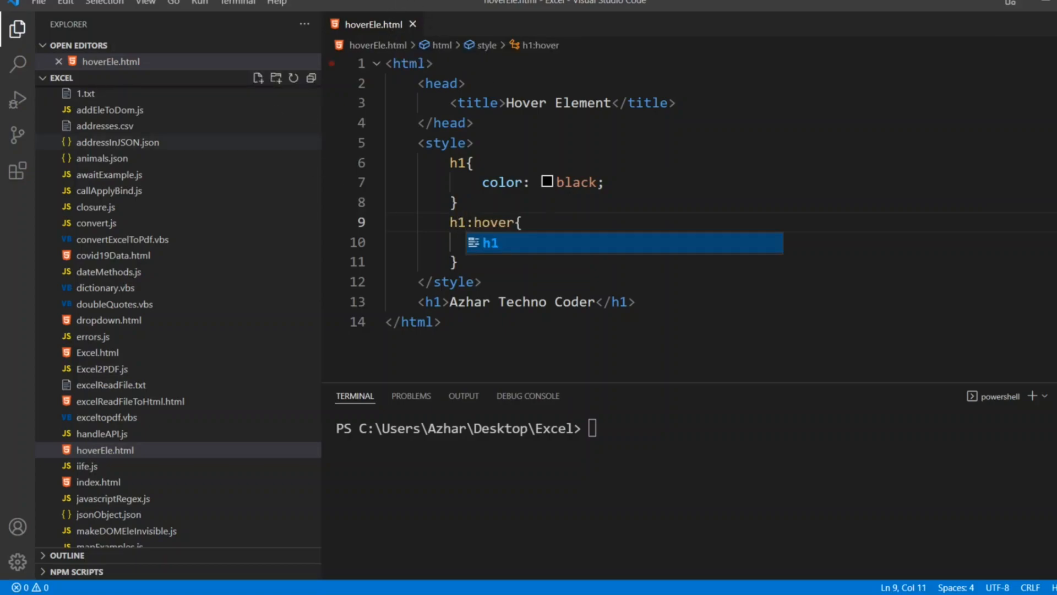
text(color: blue;)
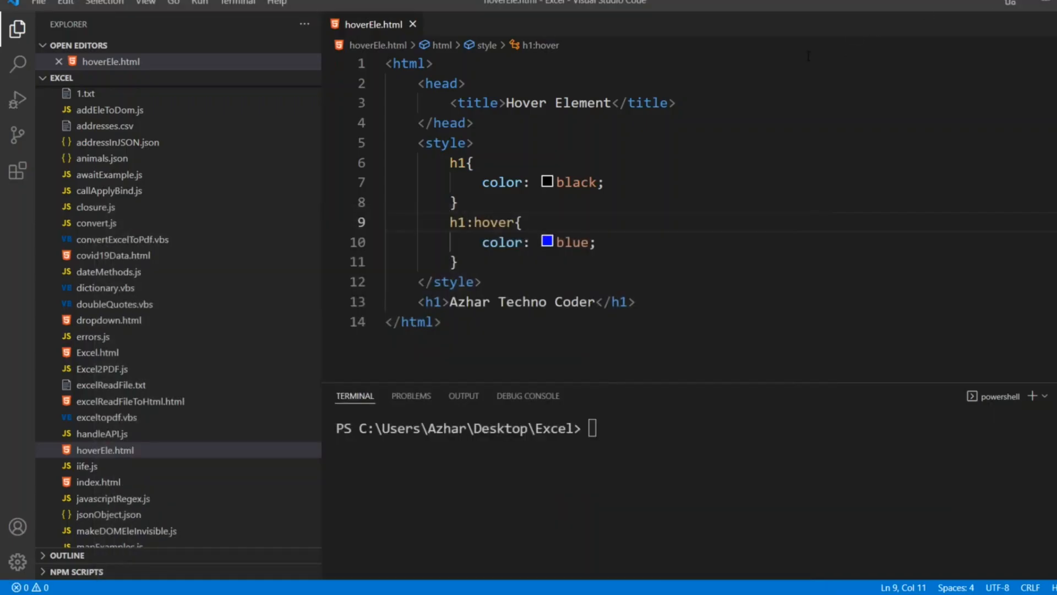
Step: Add 'transition: all 2s linear;' below color: black in the h1 rule
click(606, 183)
text(t)
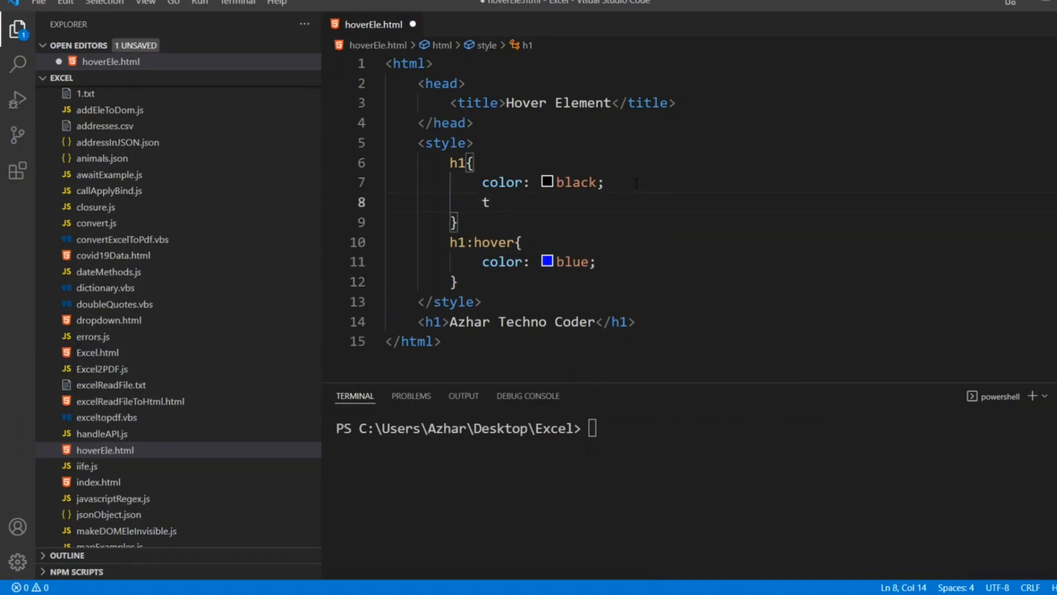
text(ransit)
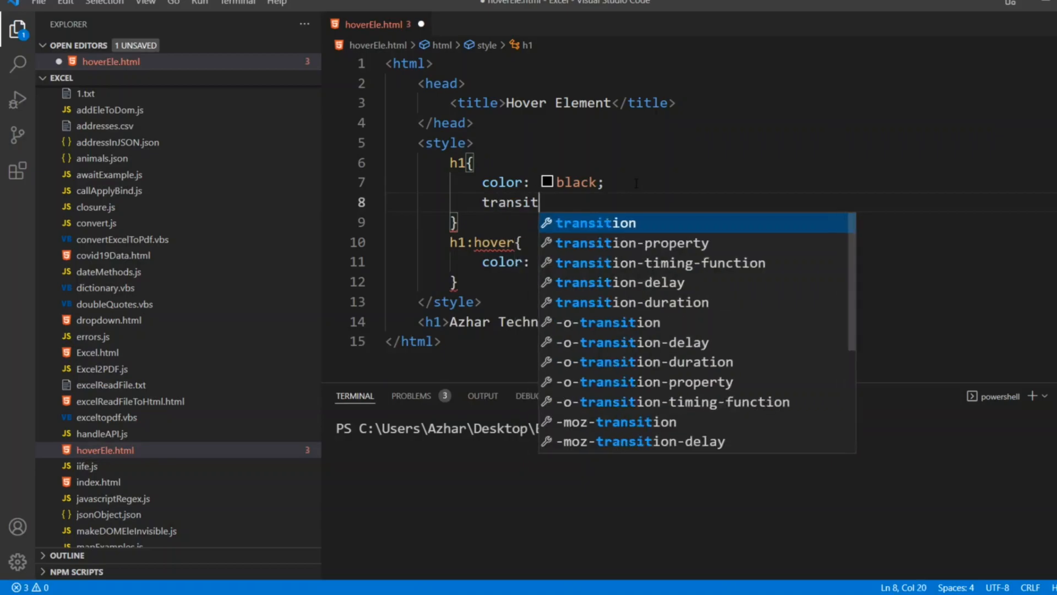
text(ion)
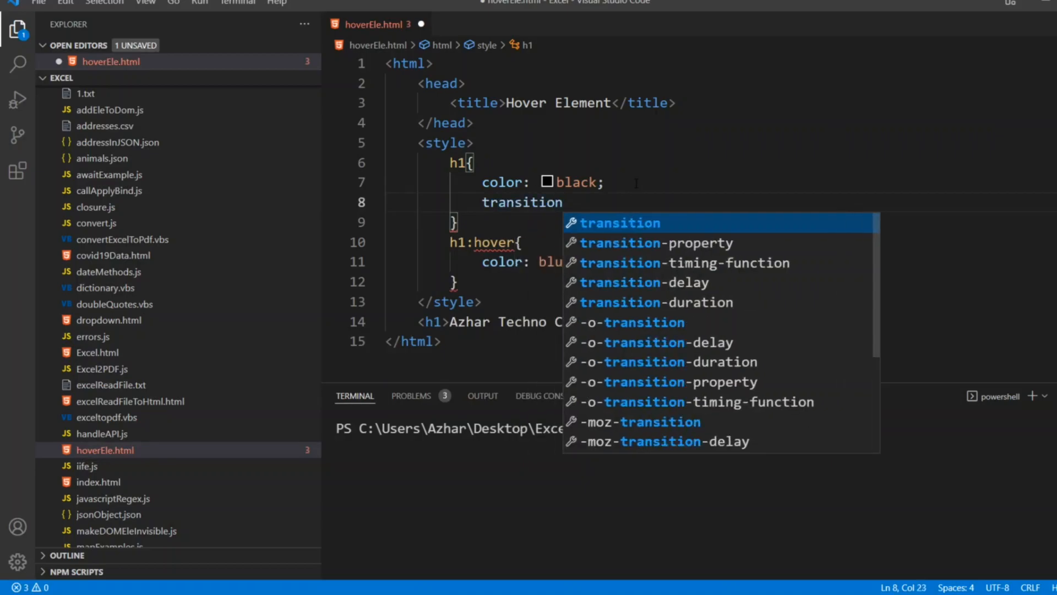
text(:all)
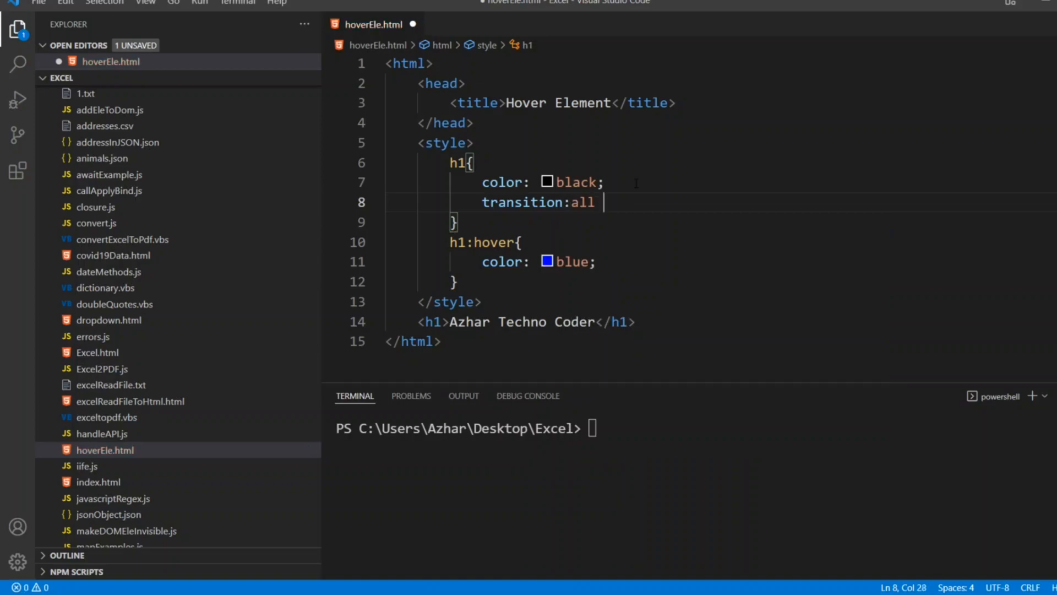
text(2s)
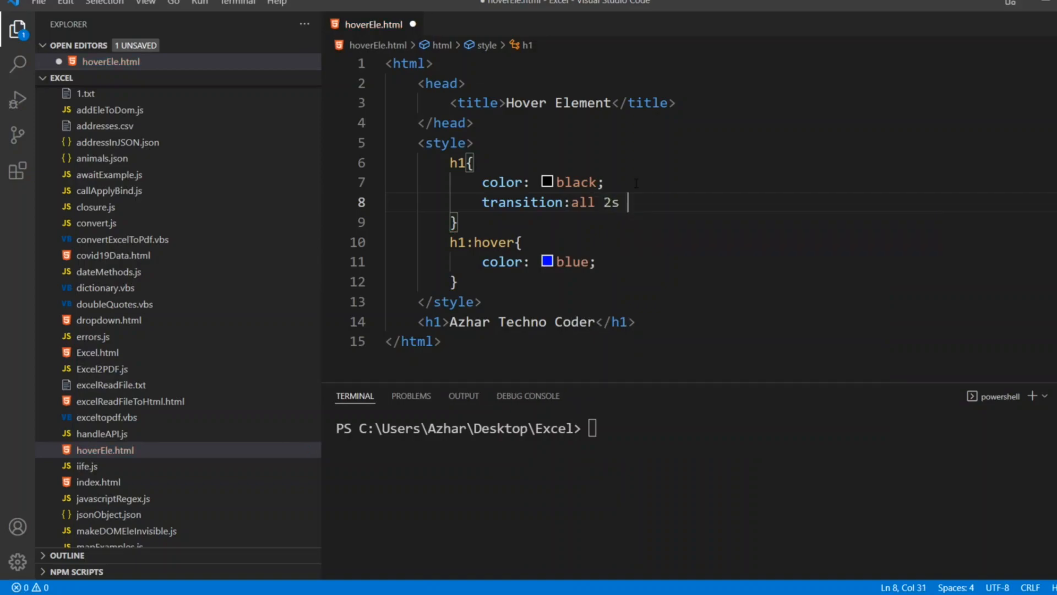
text(liner)
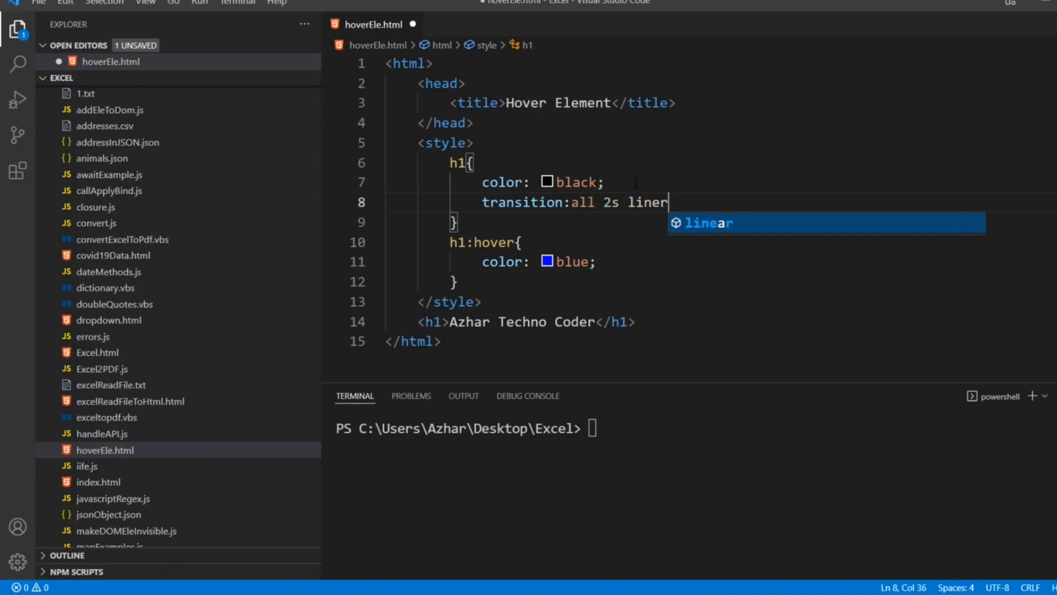
text(r)
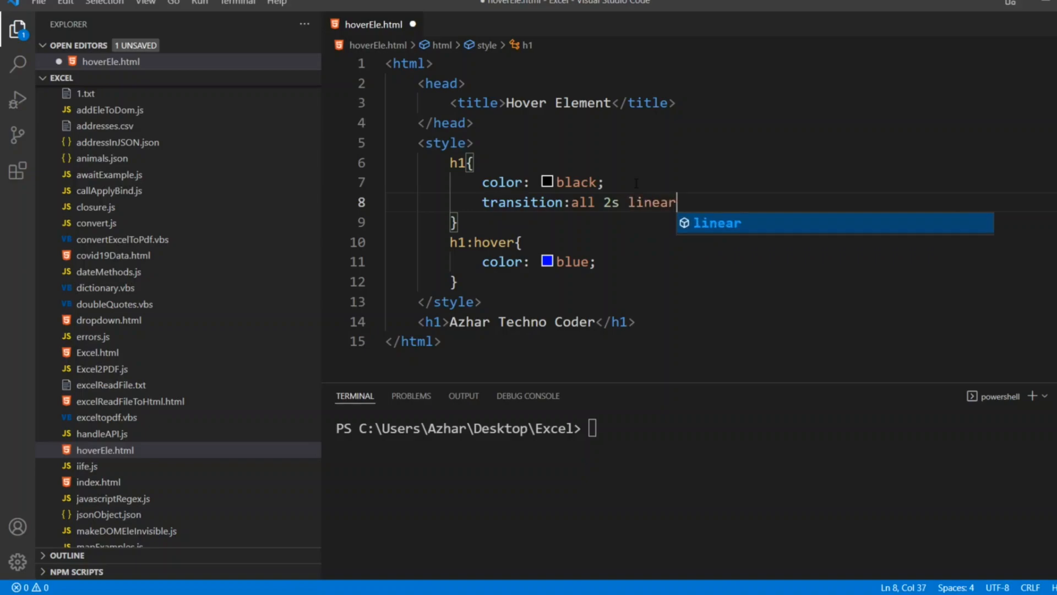
text(;)
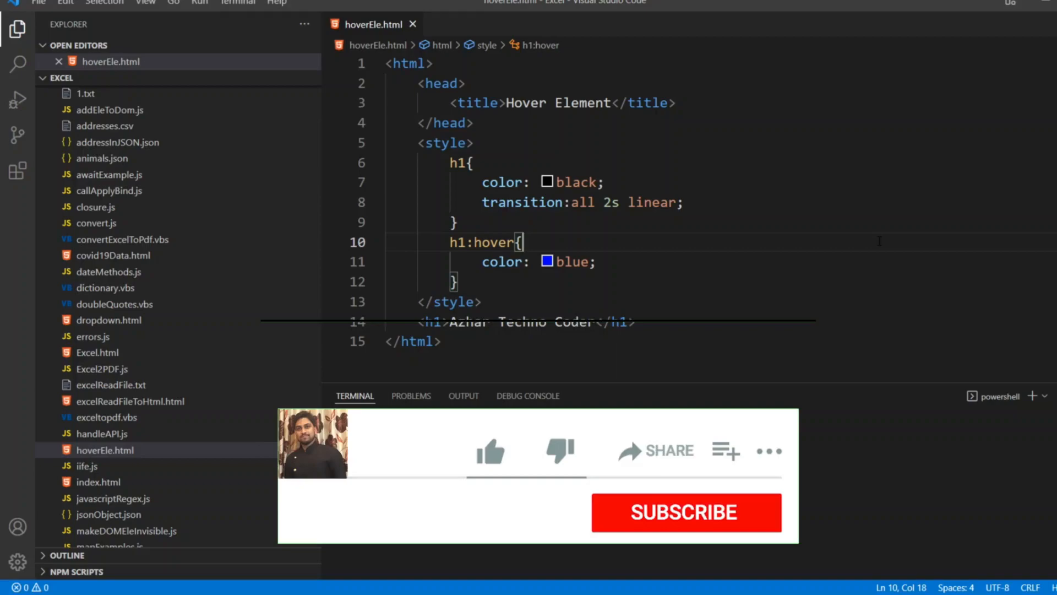
click(489, 451)
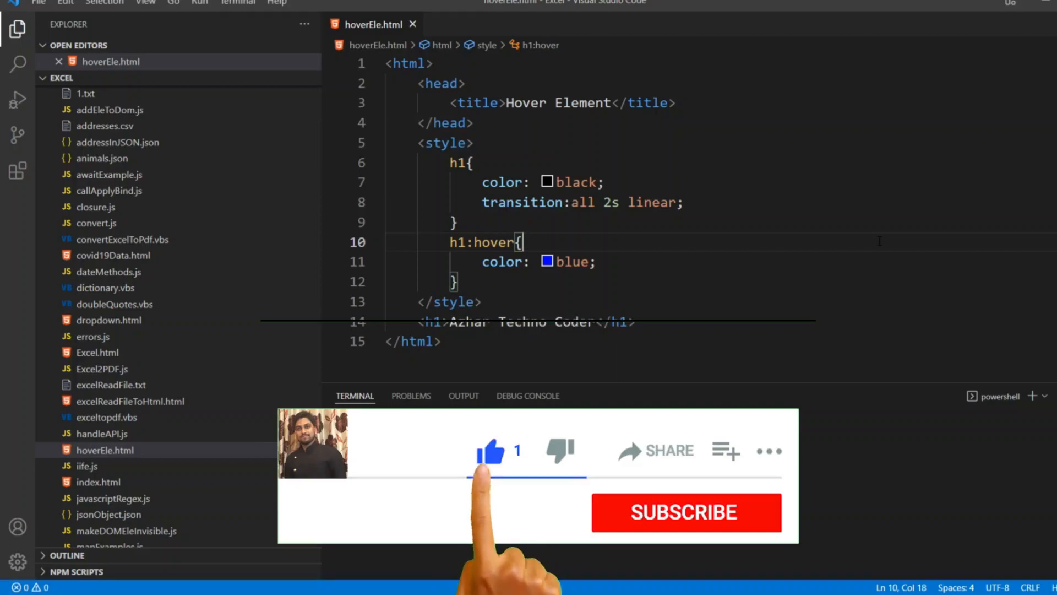
click(686, 512)
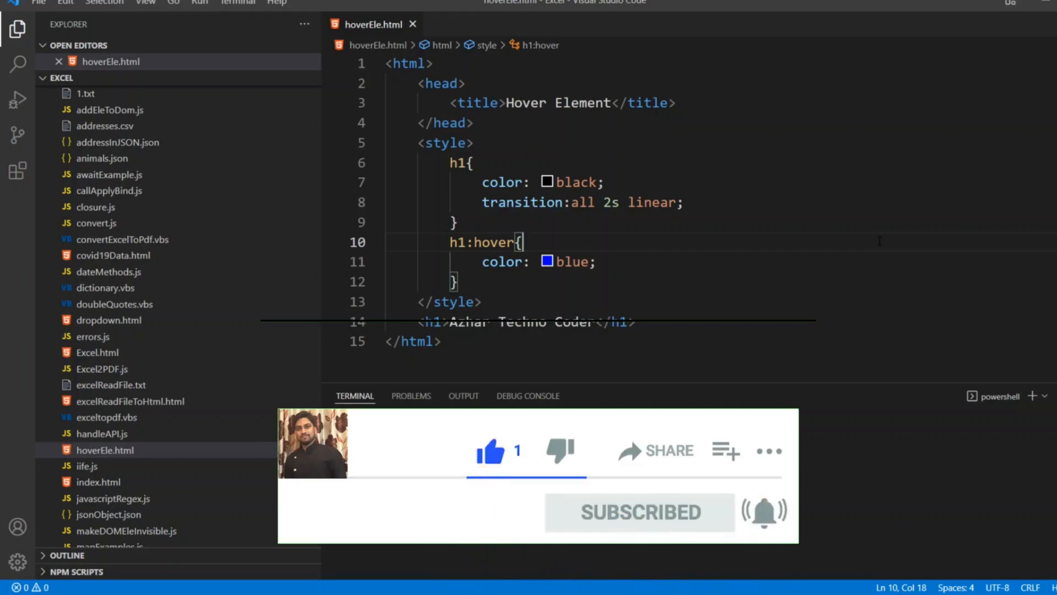